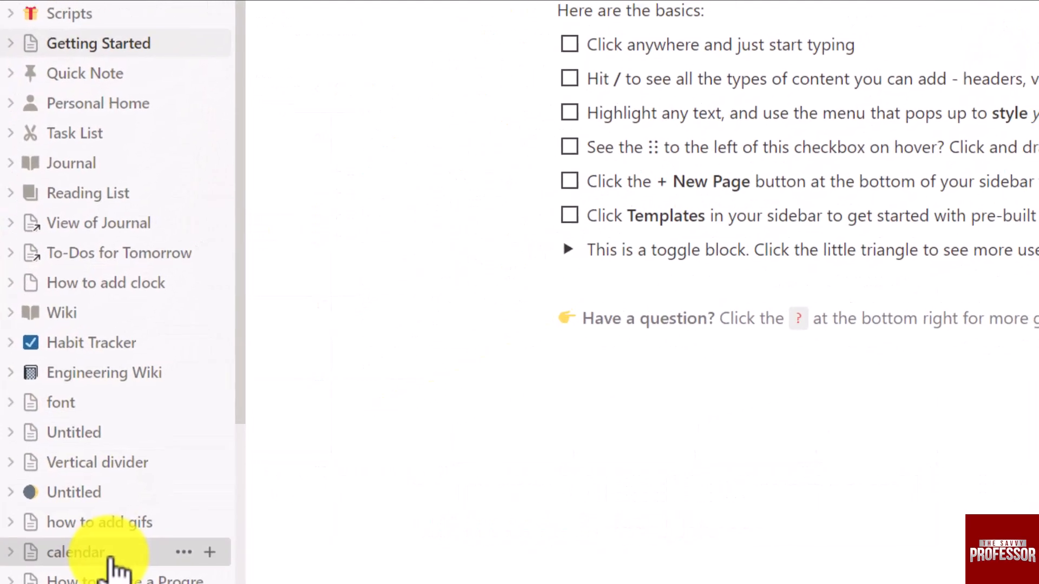
Navigate to the 'calendar' page from the sidebar and bring the October 2023 calendar into view
left_click(78, 552)
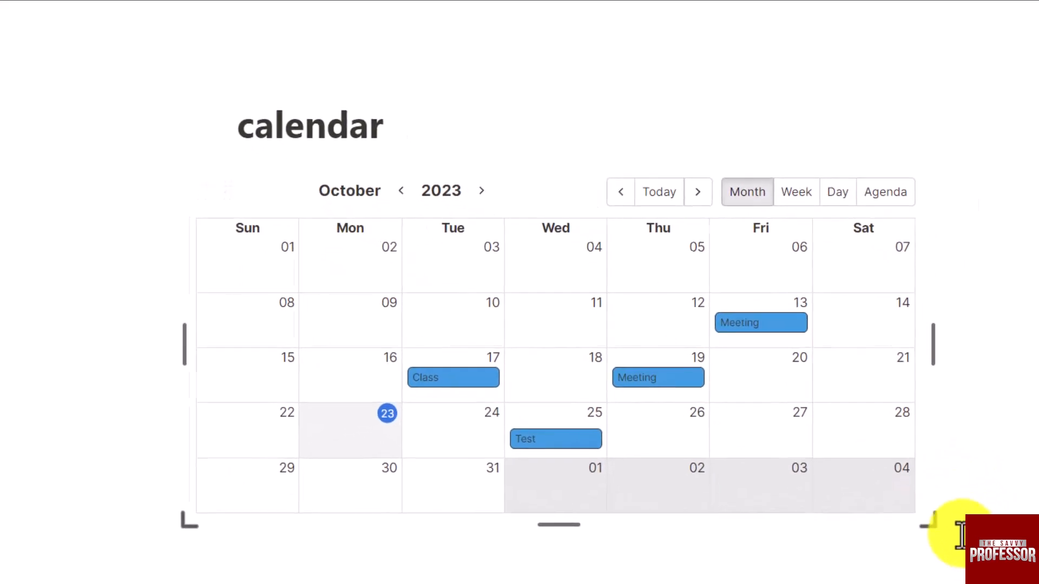
scroll("up", 3)
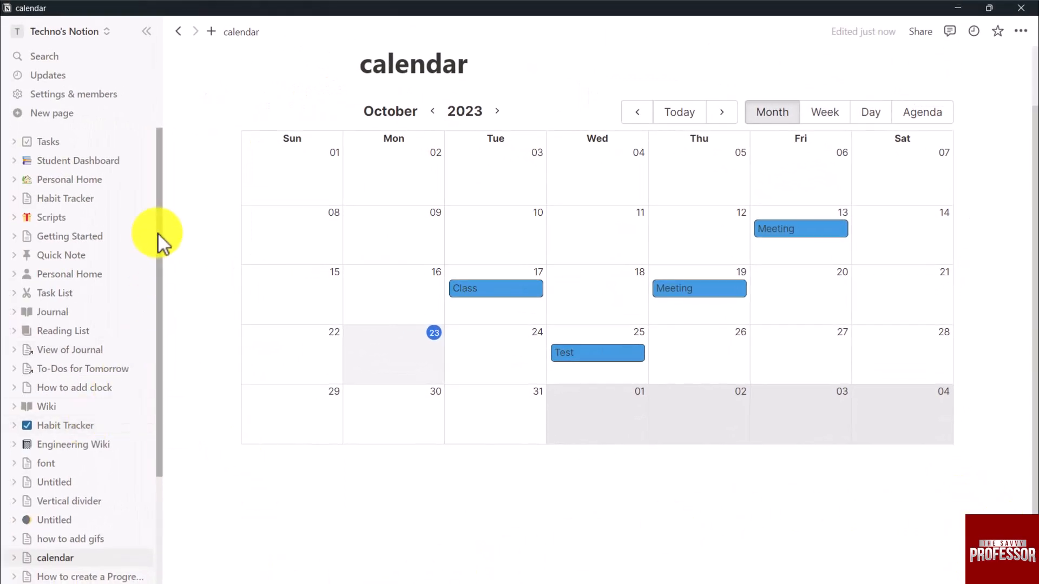
mouse_move(233, 262)
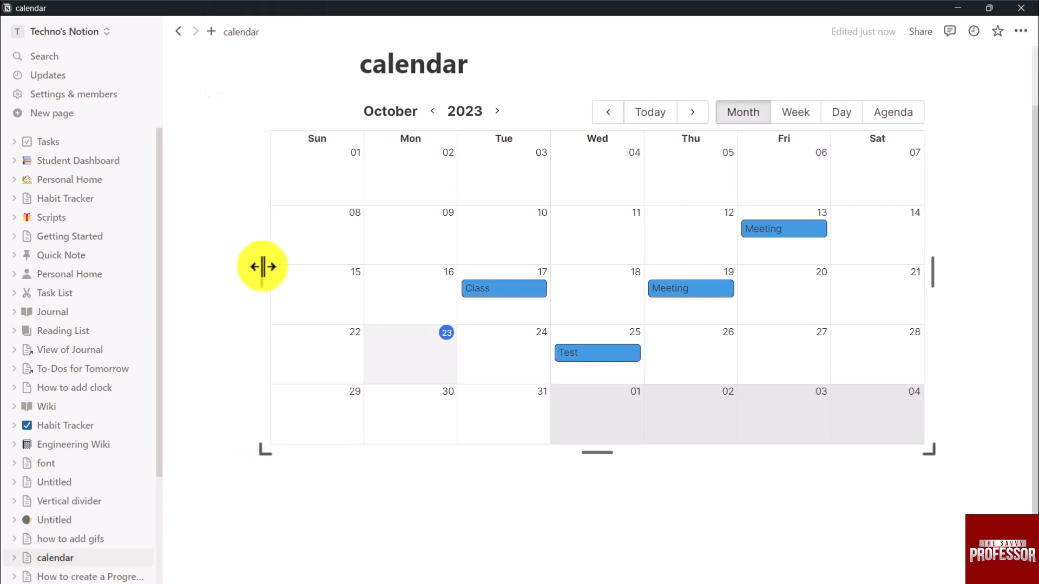
mouse_move(246, 413)
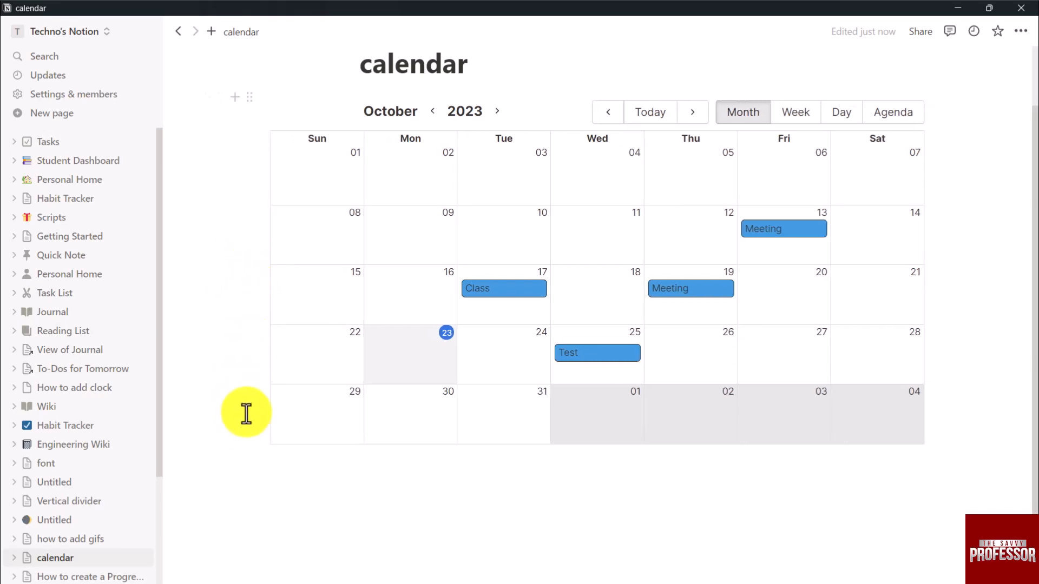